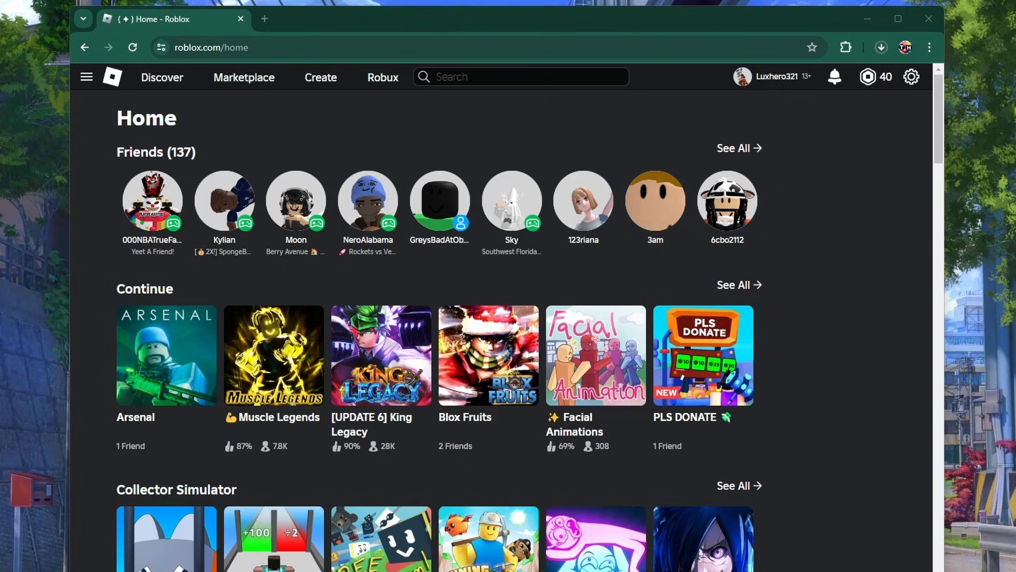
{"action": "mouse_move", "coordinate": [419, 121]}
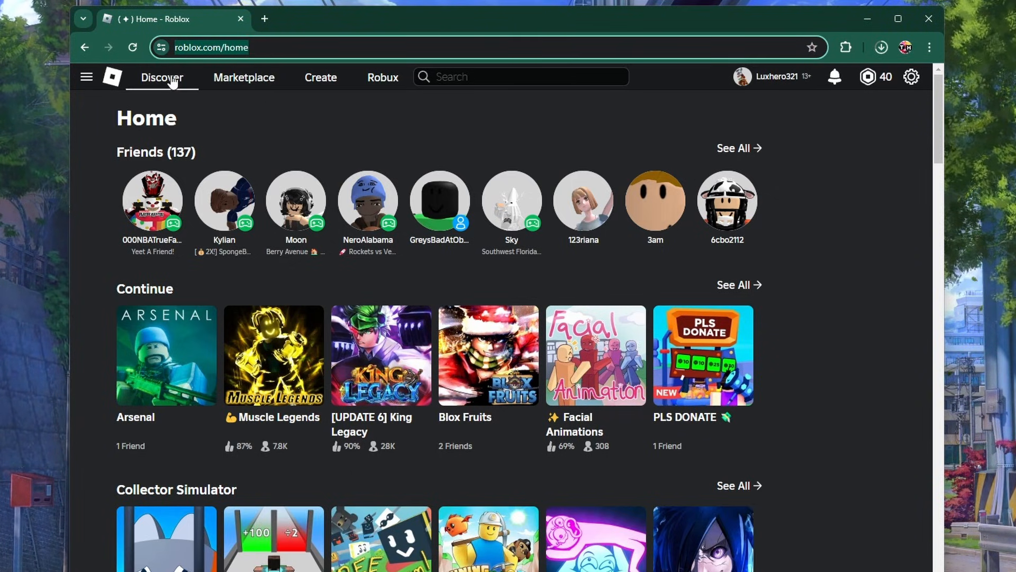
{"action": "mouse_move", "coordinate": [297, 115]}
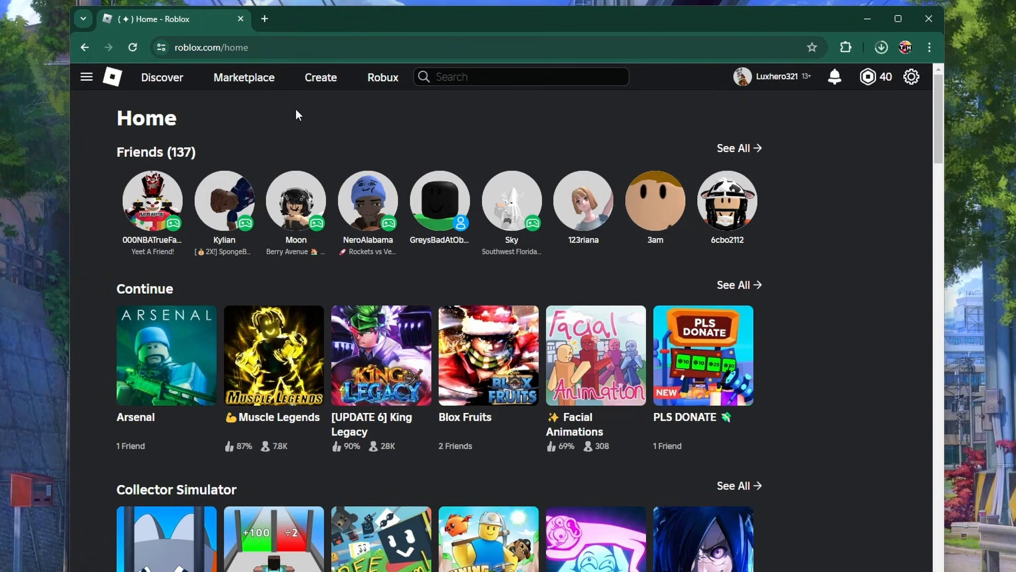
{"action": "mouse_move", "coordinate": [346, 120]}
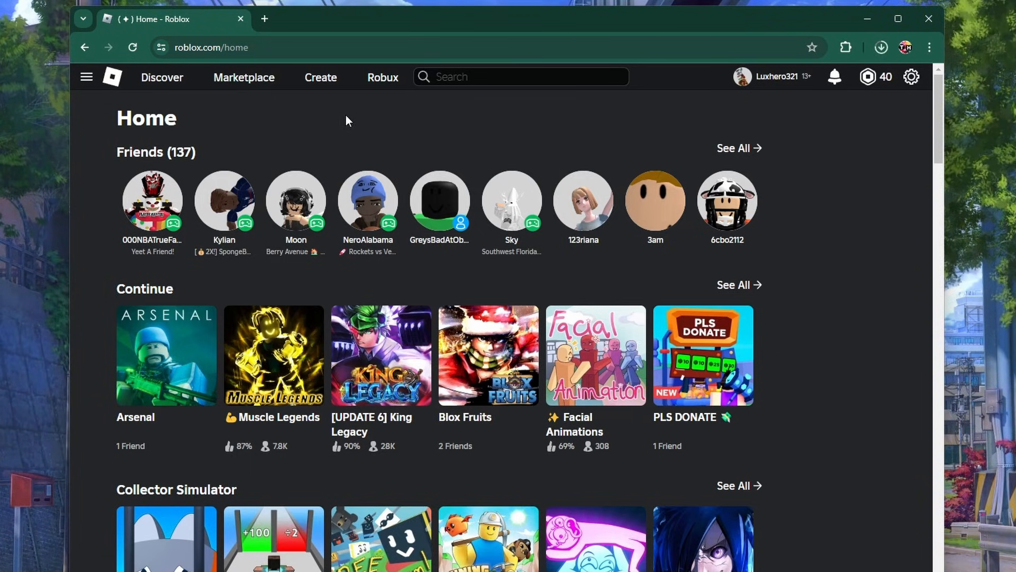
{"action": "mouse_move", "coordinate": [843, 100]}
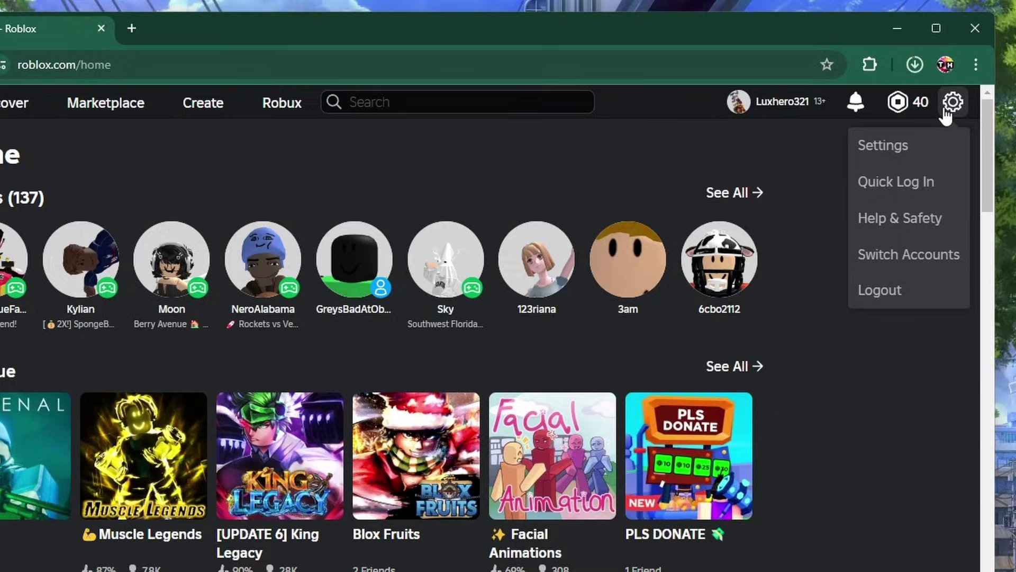
- Go to My Settings and switch to the Privacy Settings section
{"action": "left_click", "coordinate": [882, 145]}
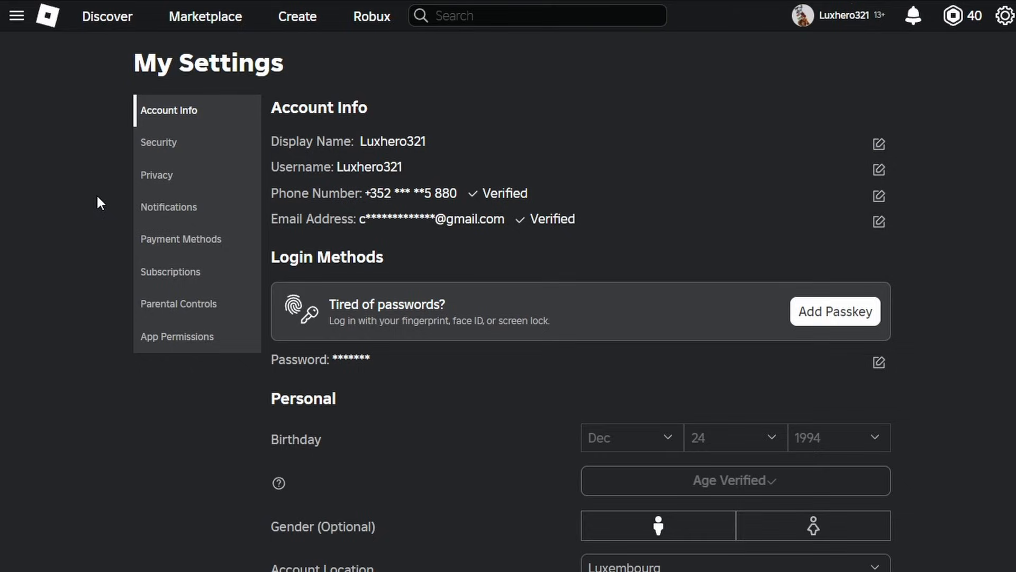
{"action": "left_click", "coordinate": [156, 174]}
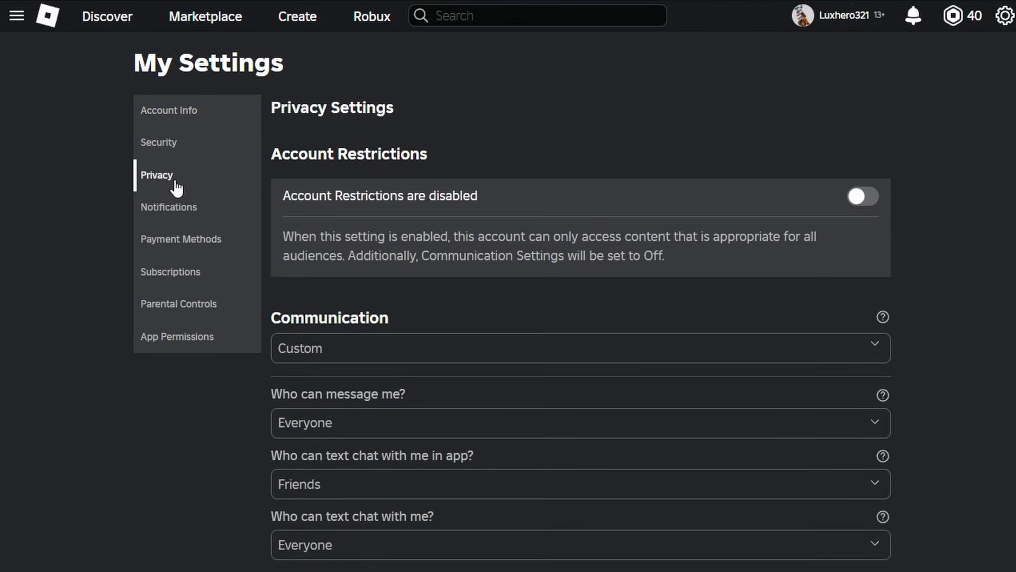
{"action": "mouse_move", "coordinate": [96, 177]}
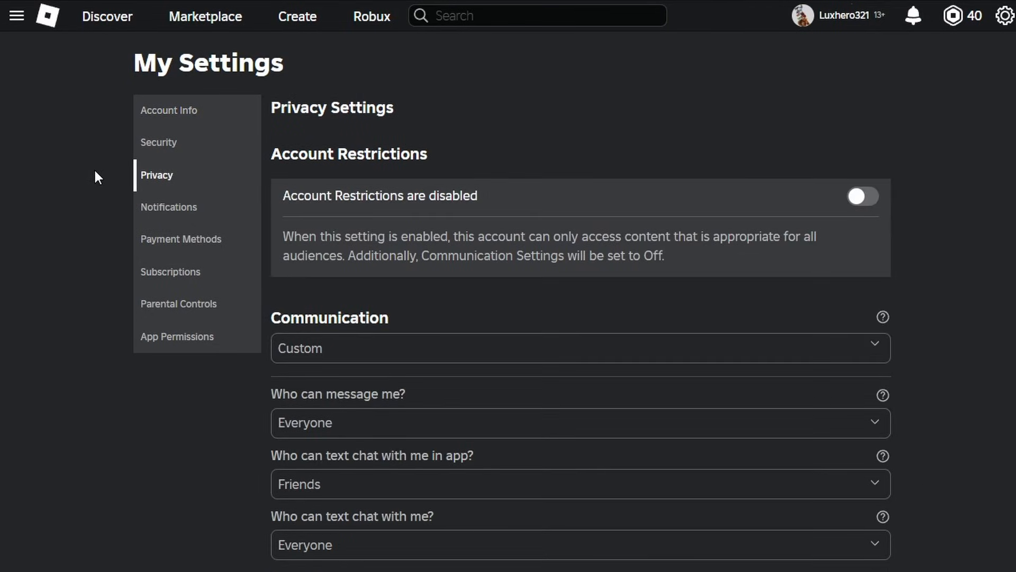
{"action": "scroll", "scroll_direction": "down", "scroll_amount": 3}
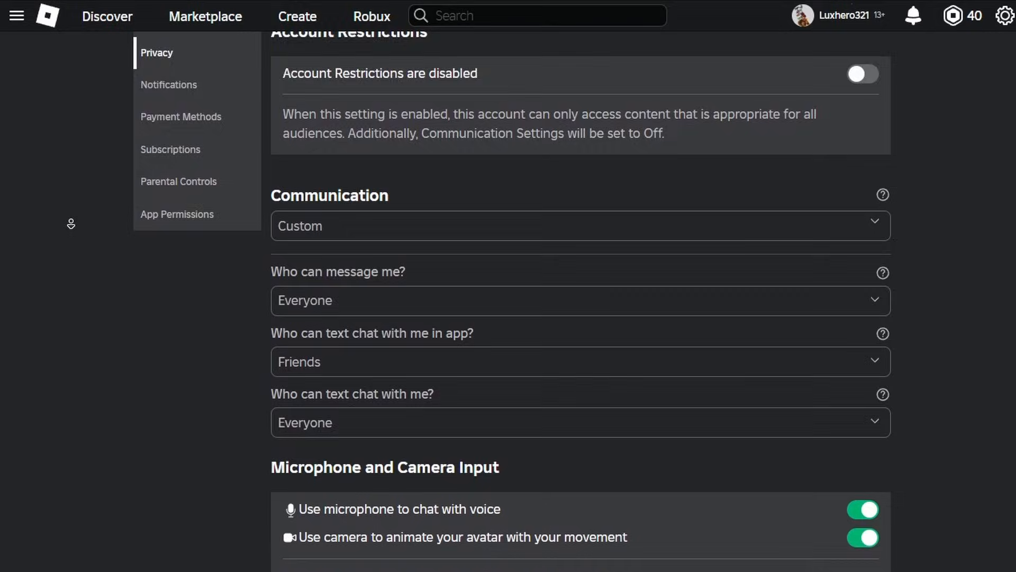
{"action": "scroll", "scroll_direction": "down", "scroll_amount": 3}
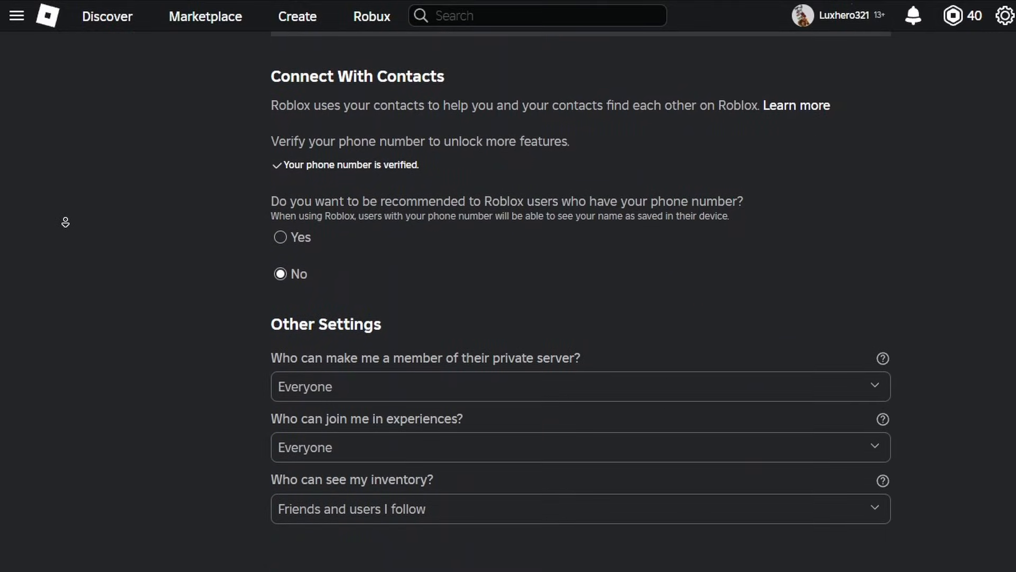
{"action": "mouse_move", "coordinate": [70, 226]}
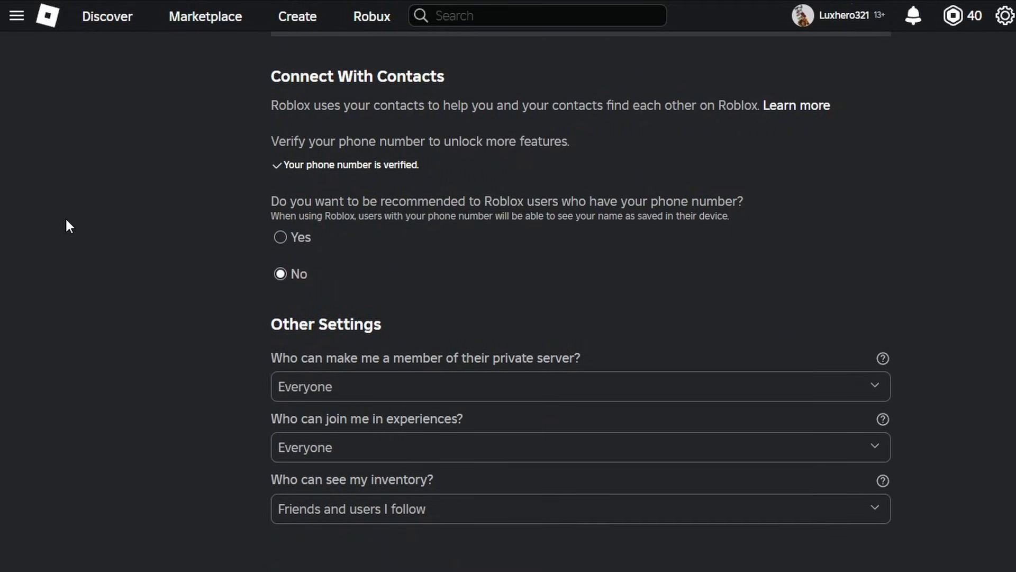
{"action": "scroll", "scroll_direction": "down", "scroll_amount": 3}
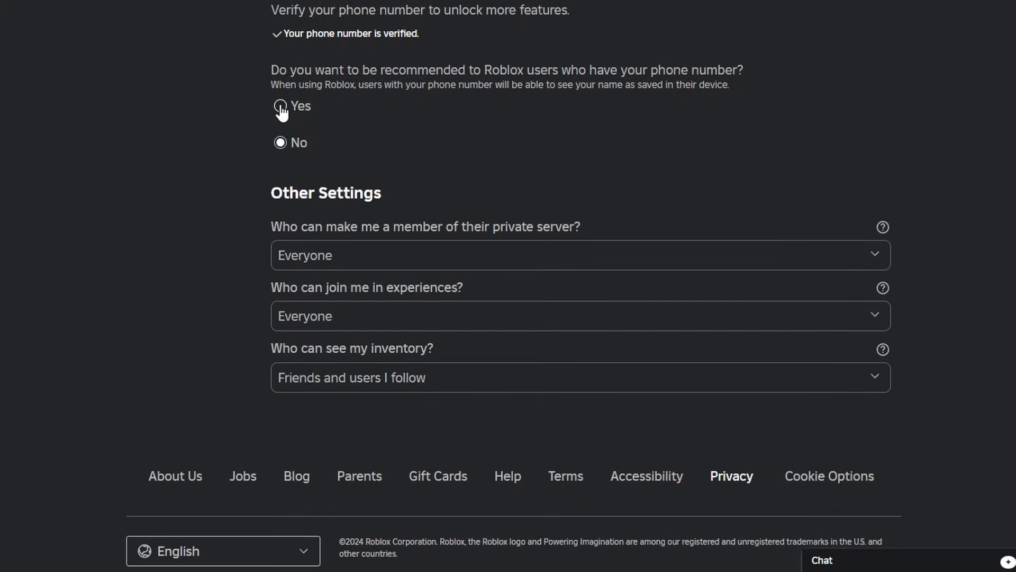
{"action": "mouse_move", "coordinate": [244, 129]}
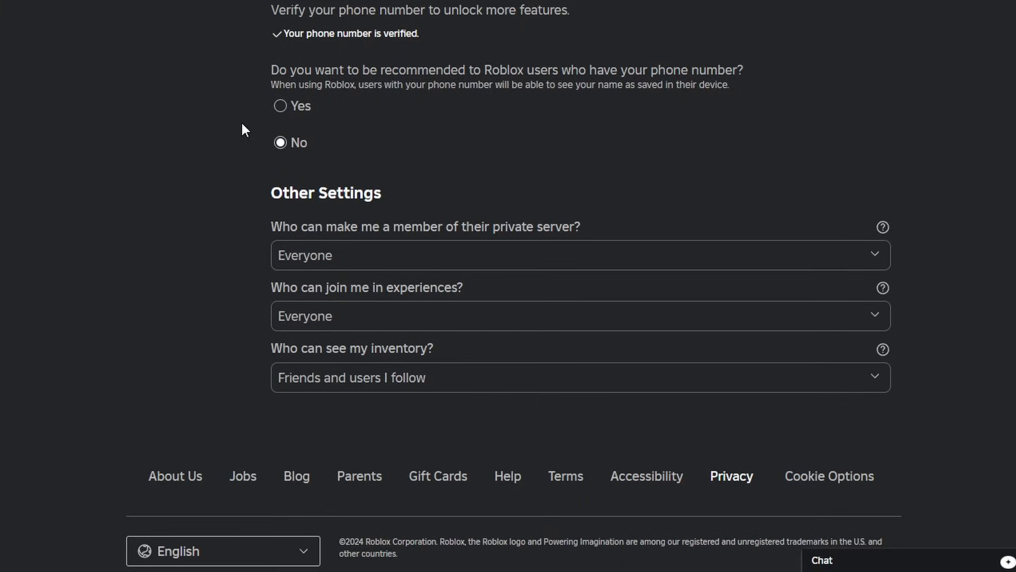
{"action": "double_click", "coordinate": [325, 193]}
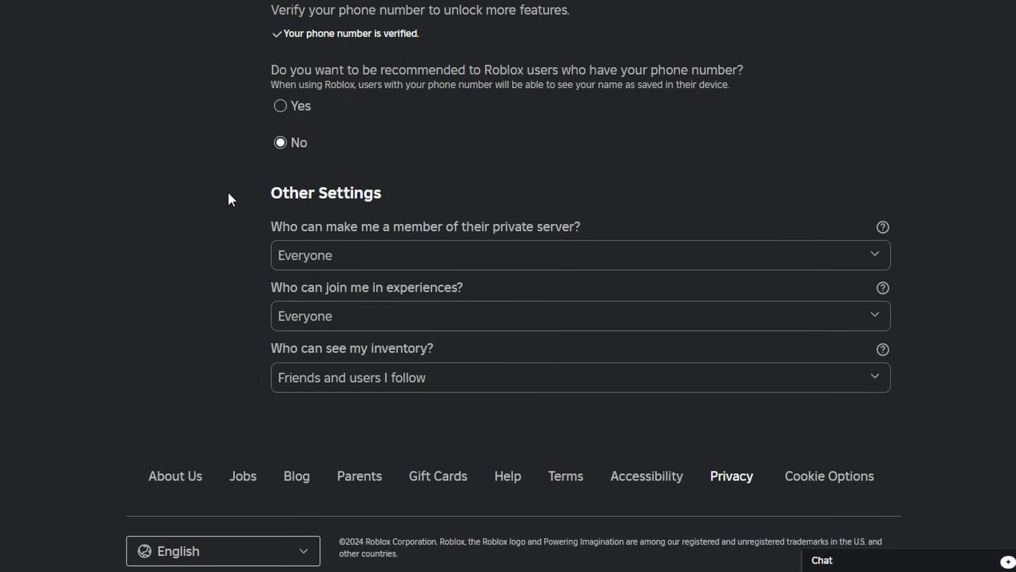
{"action": "mouse_move", "coordinate": [261, 319]}
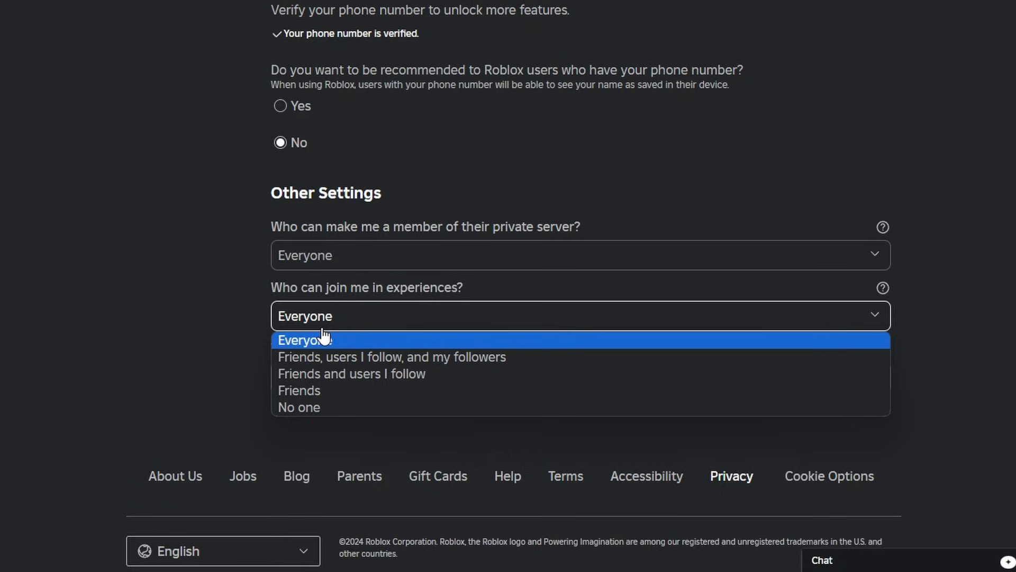
{"action": "left_click", "coordinate": [304, 340]}
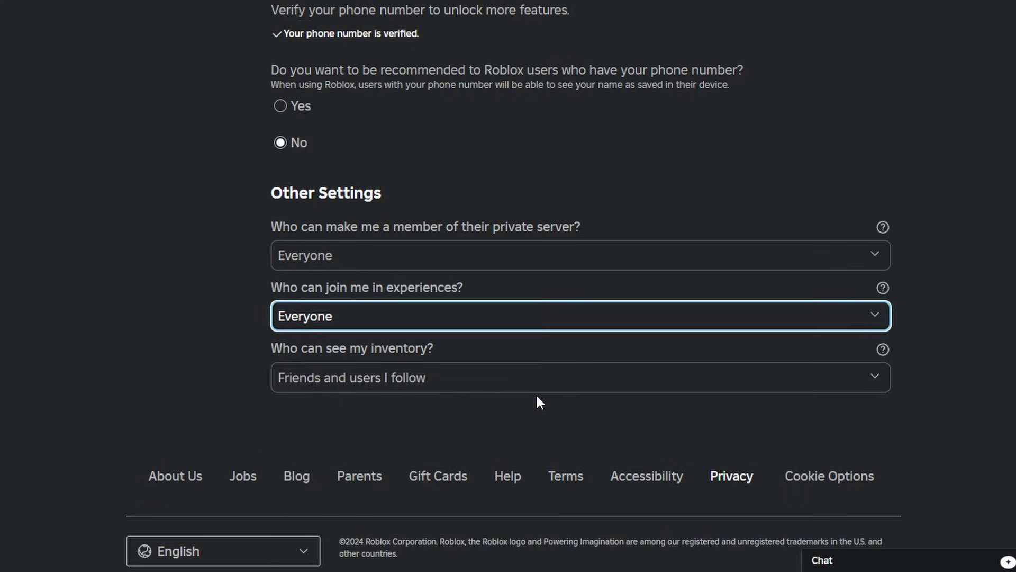
{"action": "left_click", "coordinate": [579, 316]}
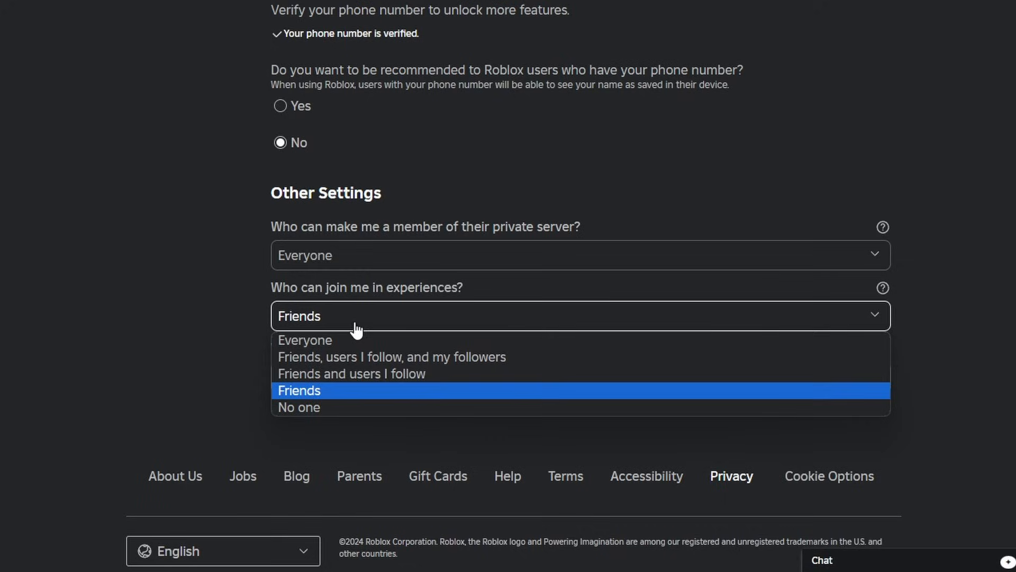
{"action": "left_click", "coordinate": [304, 340]}
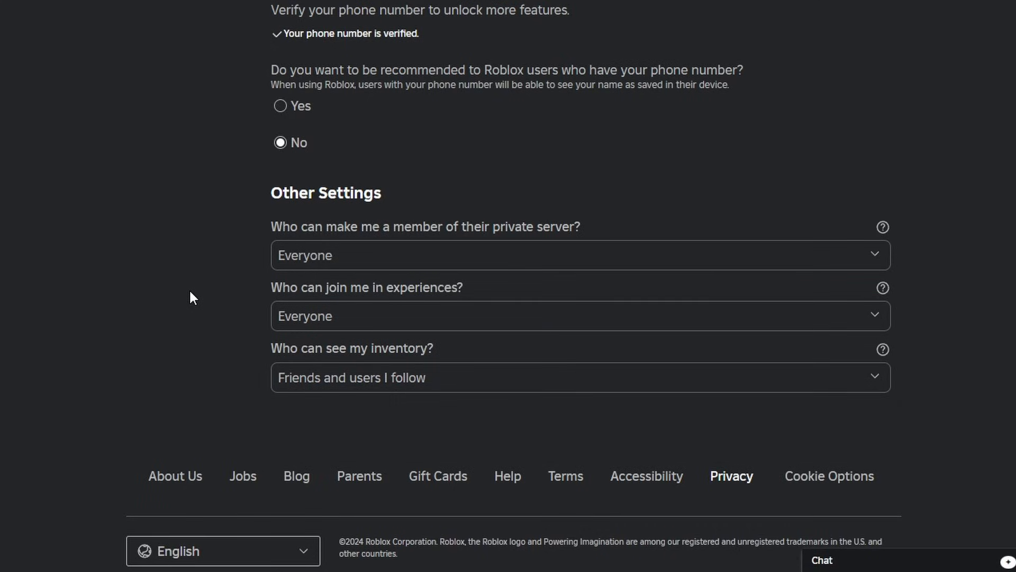
{"action": "scroll", "scroll_direction": "up", "scroll_amount": 3}
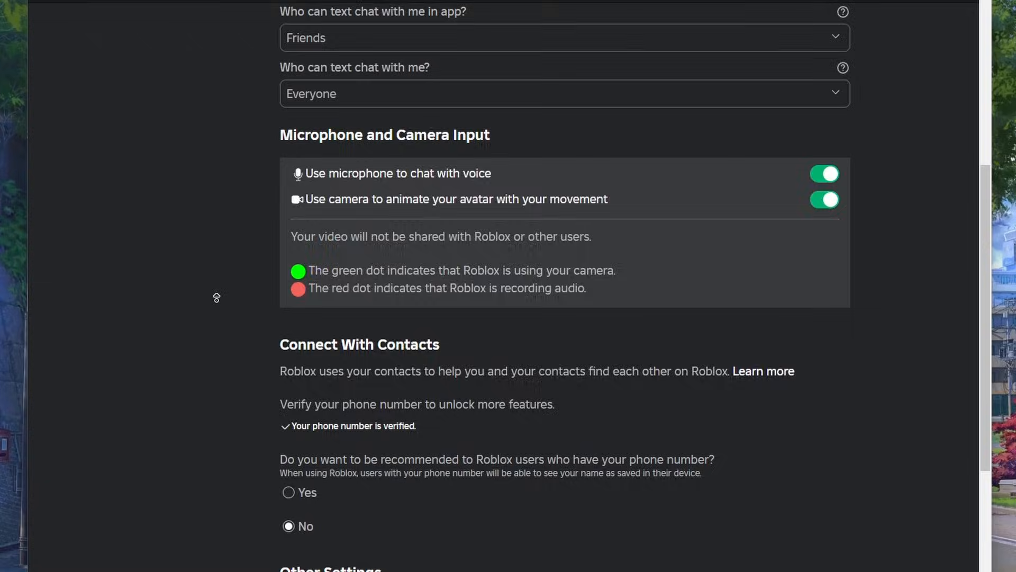
- Scroll back up to the top of the settings page
{"action": "scroll", "scroll_direction": "up", "scroll_amount": 3}
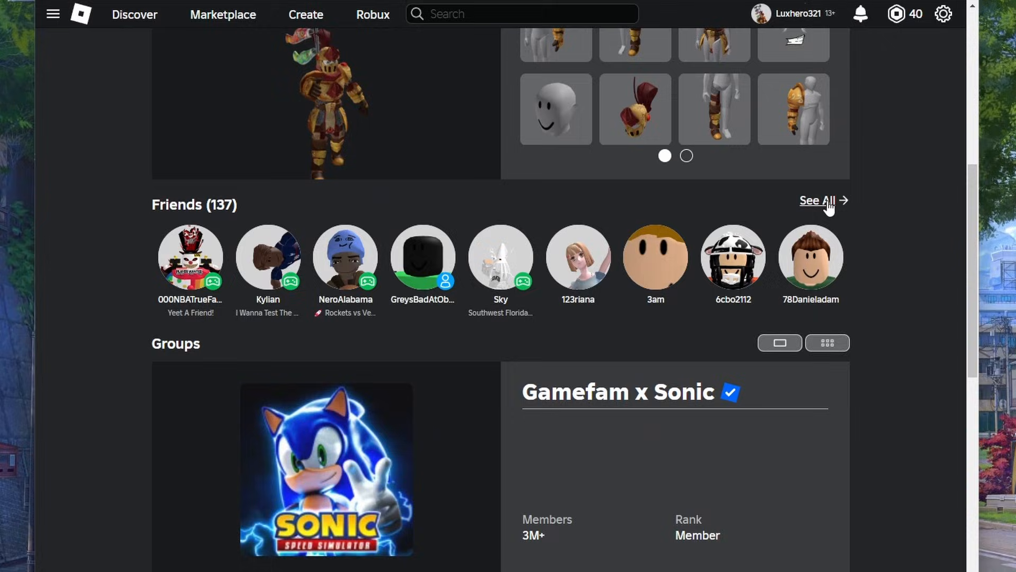
- Show the full My Friends list (137 friends) and scroll down through it
{"action": "left_click", "coordinate": [816, 200]}
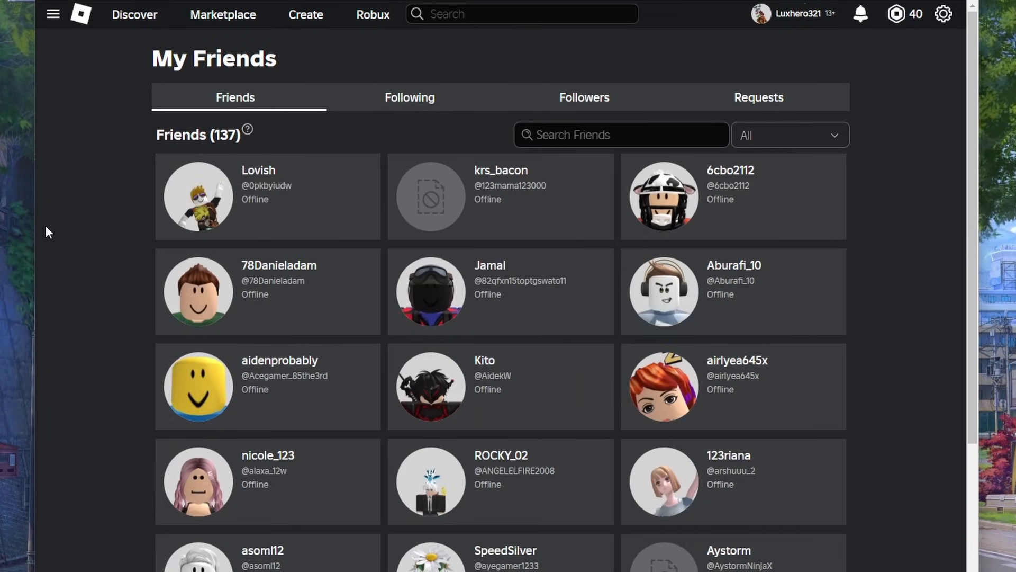
{"action": "scroll", "scroll_direction": "down", "scroll_amount": 3}
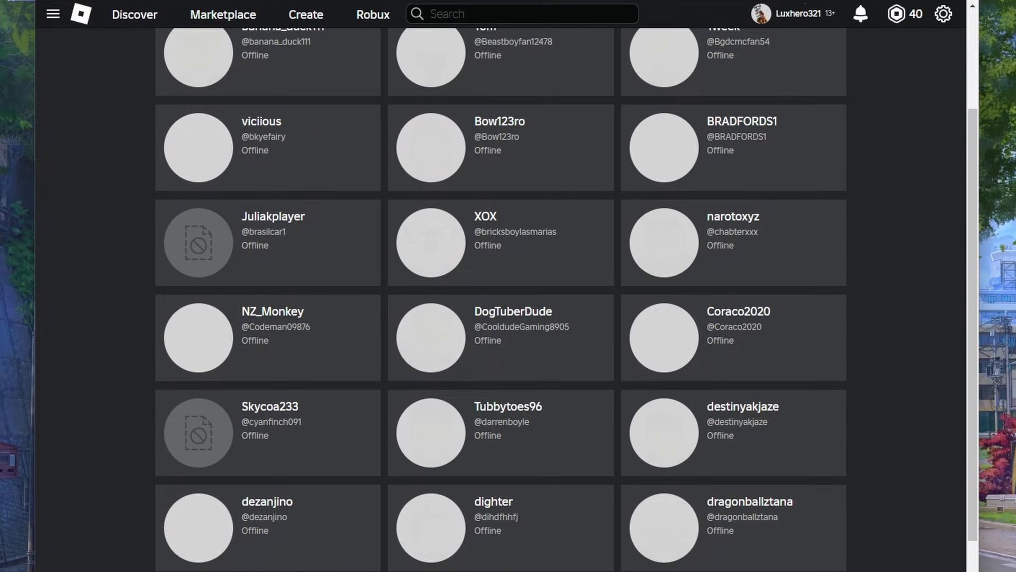
{"action": "scroll", "scroll_direction": "down", "scroll_amount": 3}
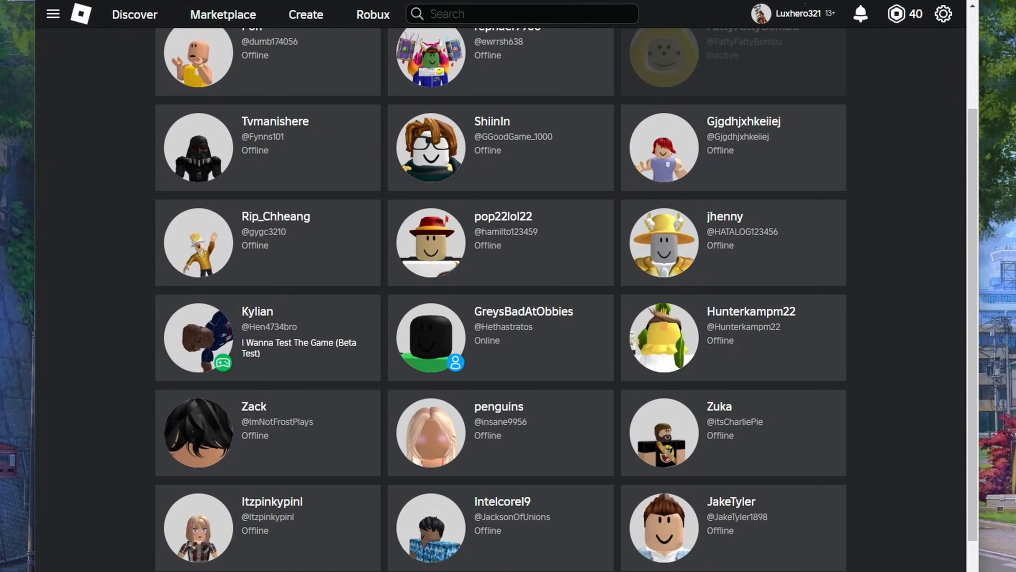
{"action": "mouse_move", "coordinate": [440, 524]}
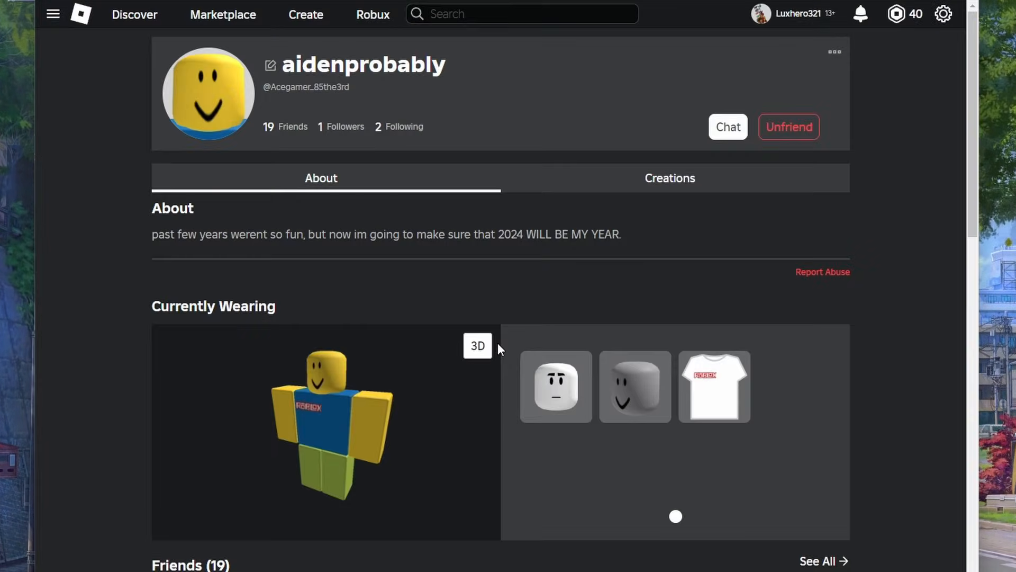
{"action": "left_click", "coordinate": [788, 126]}
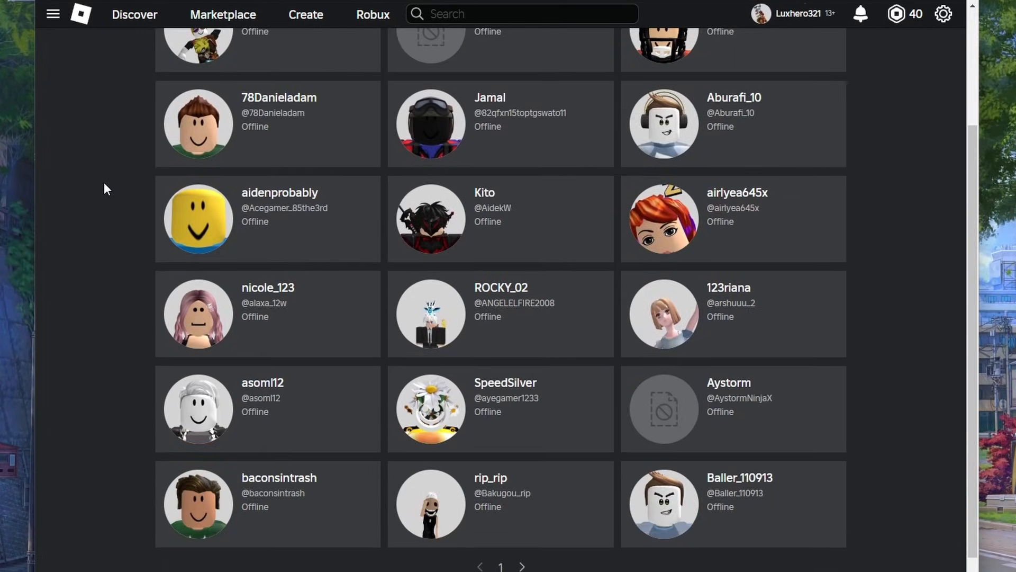
{"action": "left_click", "coordinate": [522, 566]}
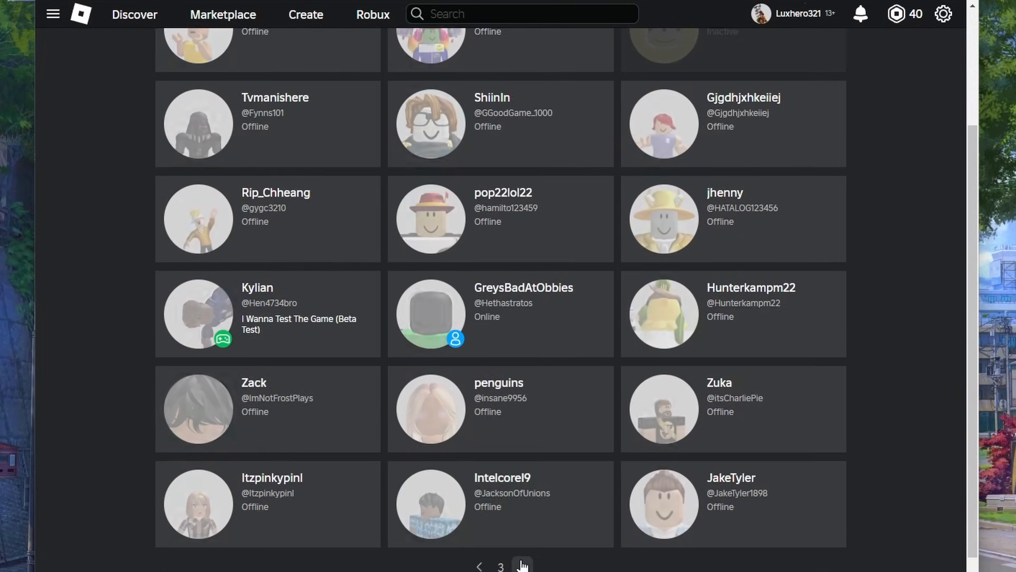